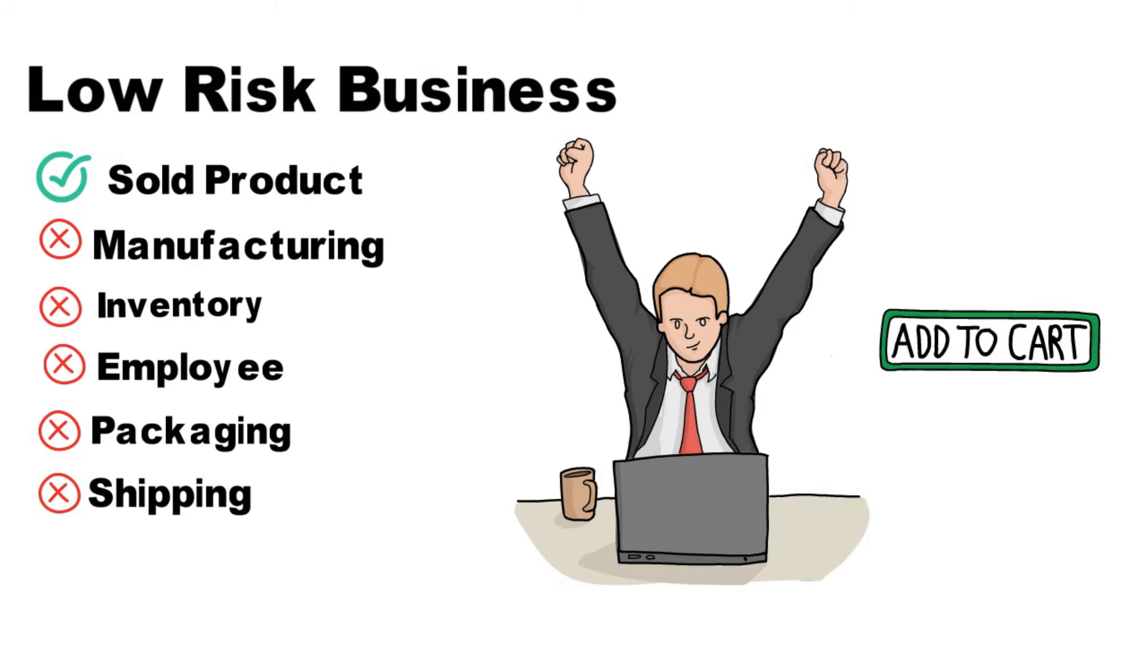
pyautogui.scroll(-3)
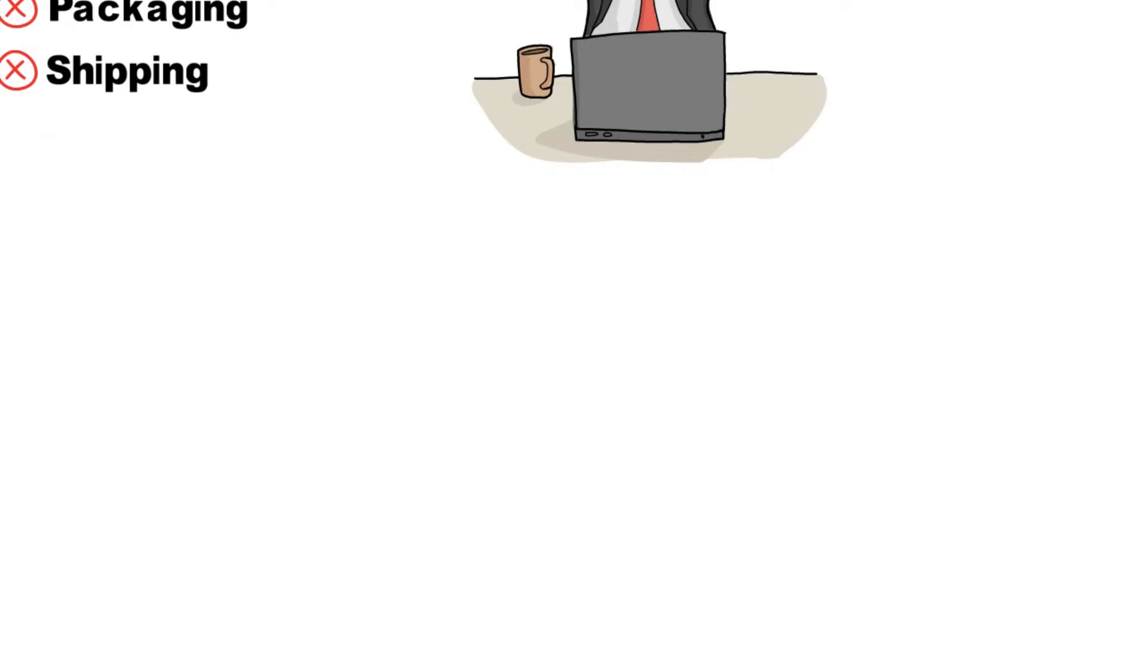